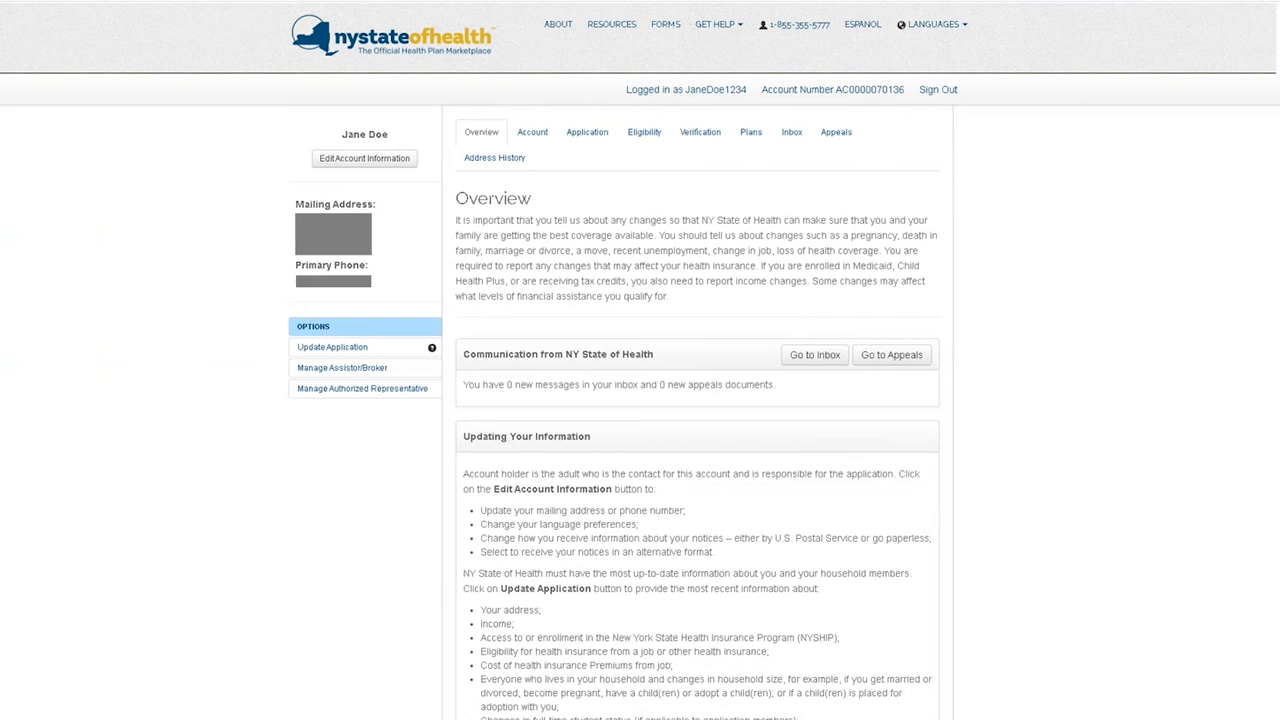
mouse_move(420, 383)
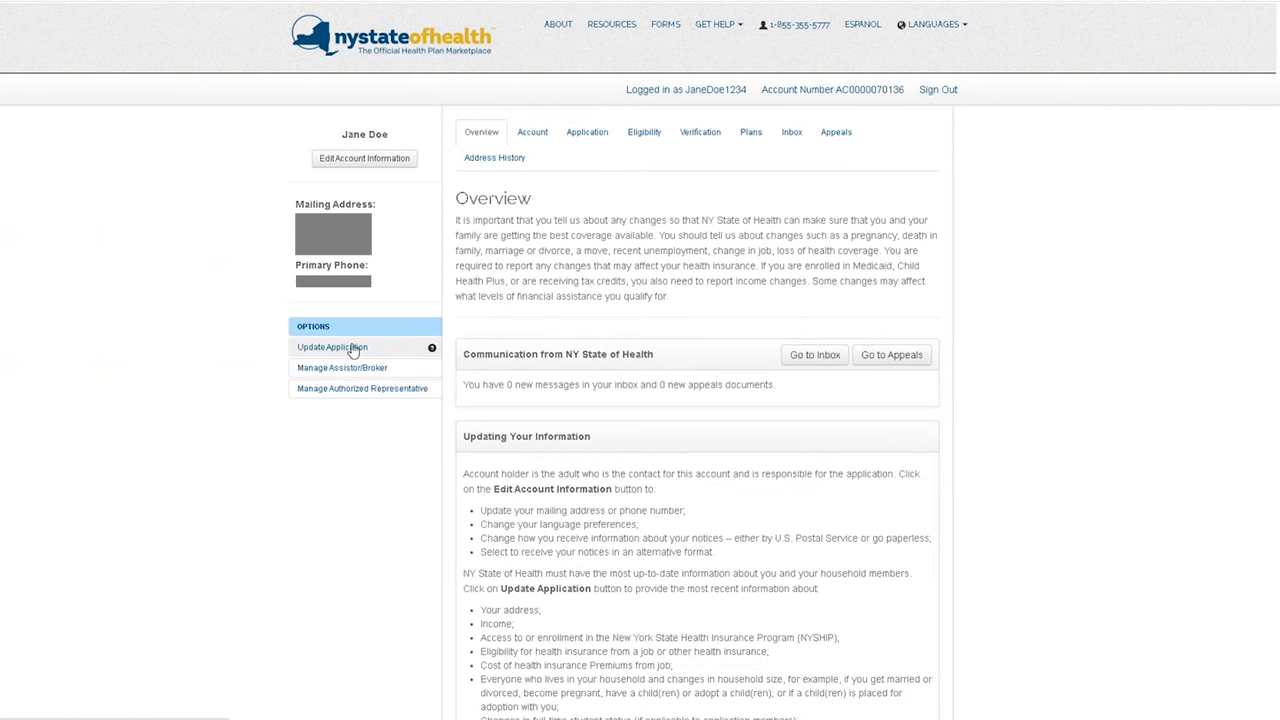
Choose Update Application to open the Build Your Household introduction
click(332, 347)
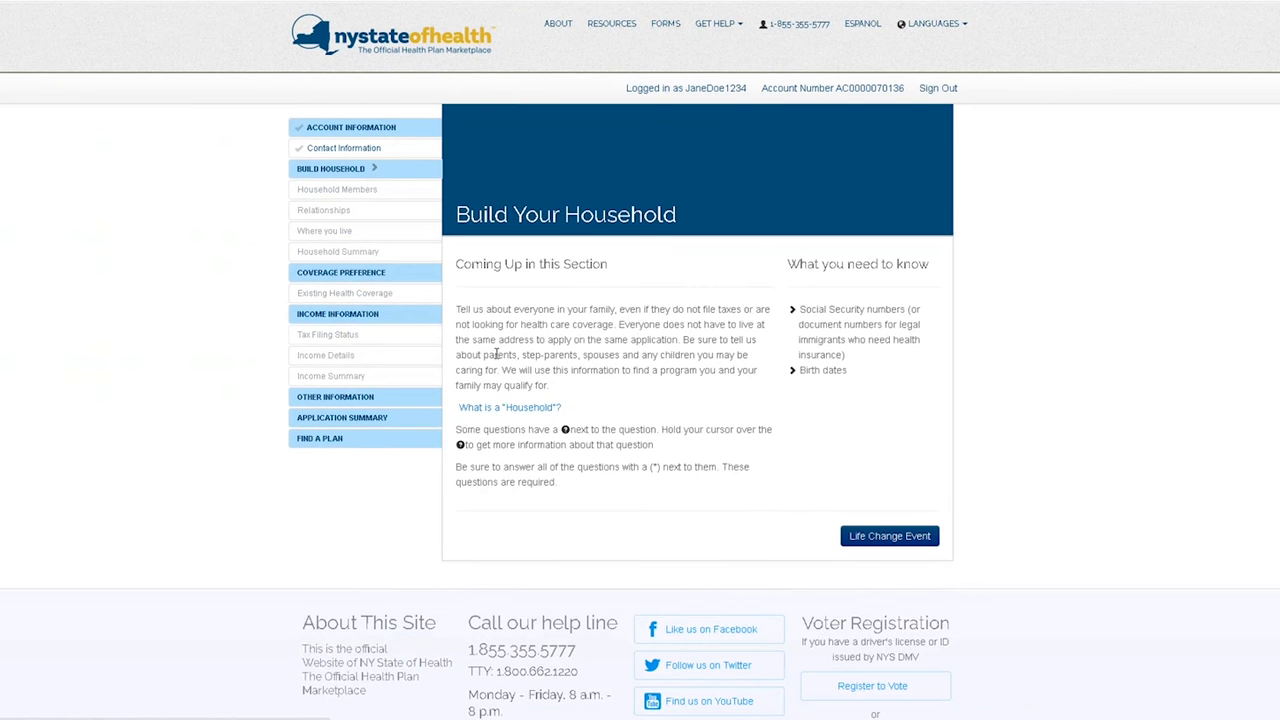
mouse_move(875, 540)
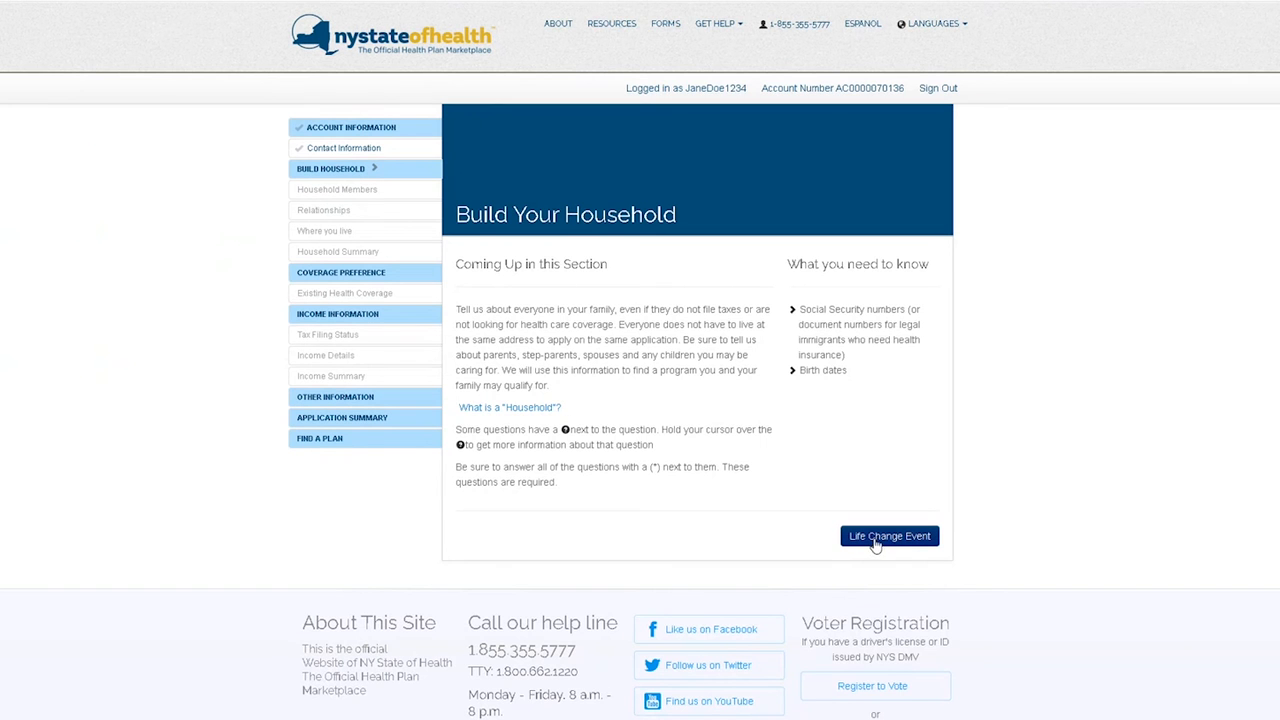
mouse_move(900, 540)
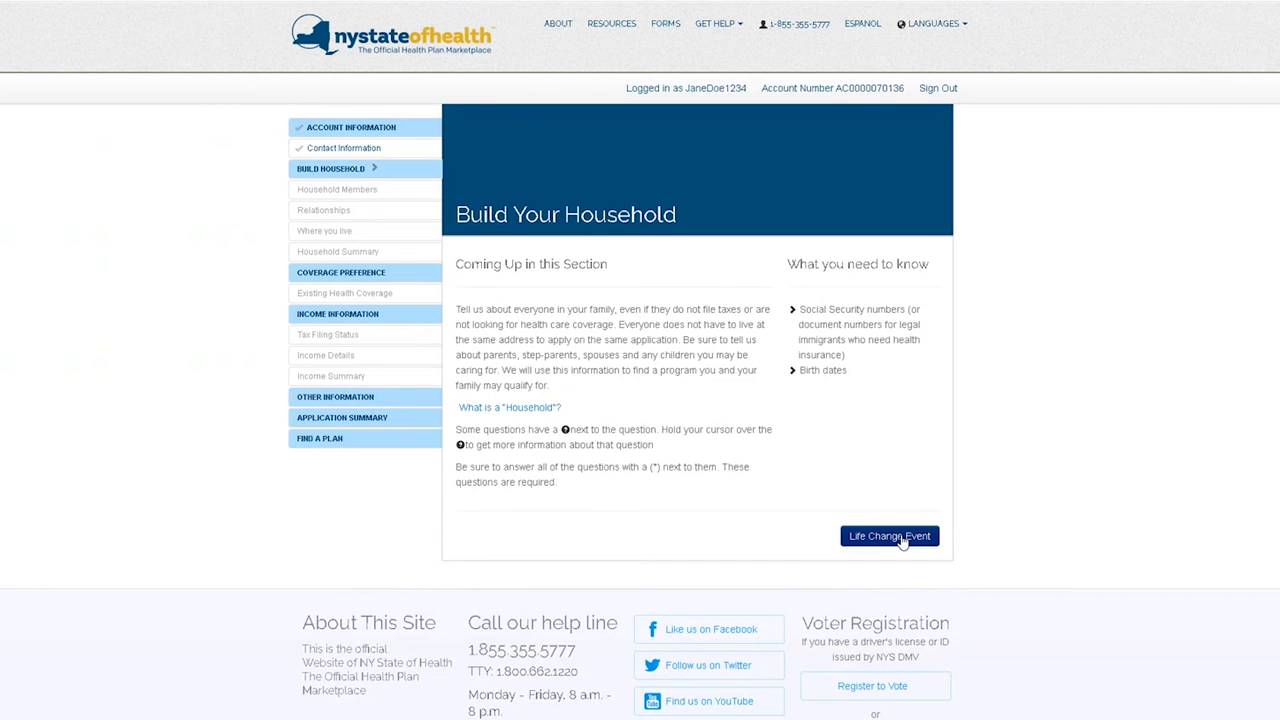
Start a life-change update and continue past Jane's household member and citizenship pages
click(888, 535)
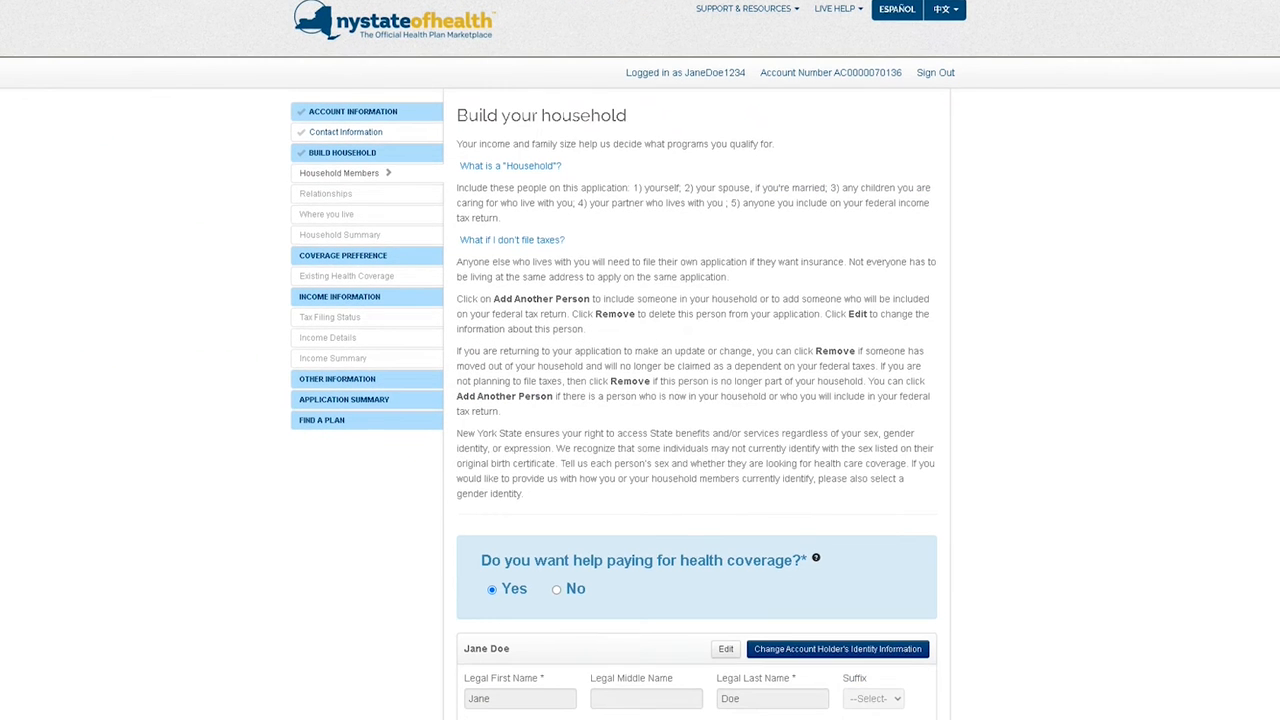
scroll(down, 3)
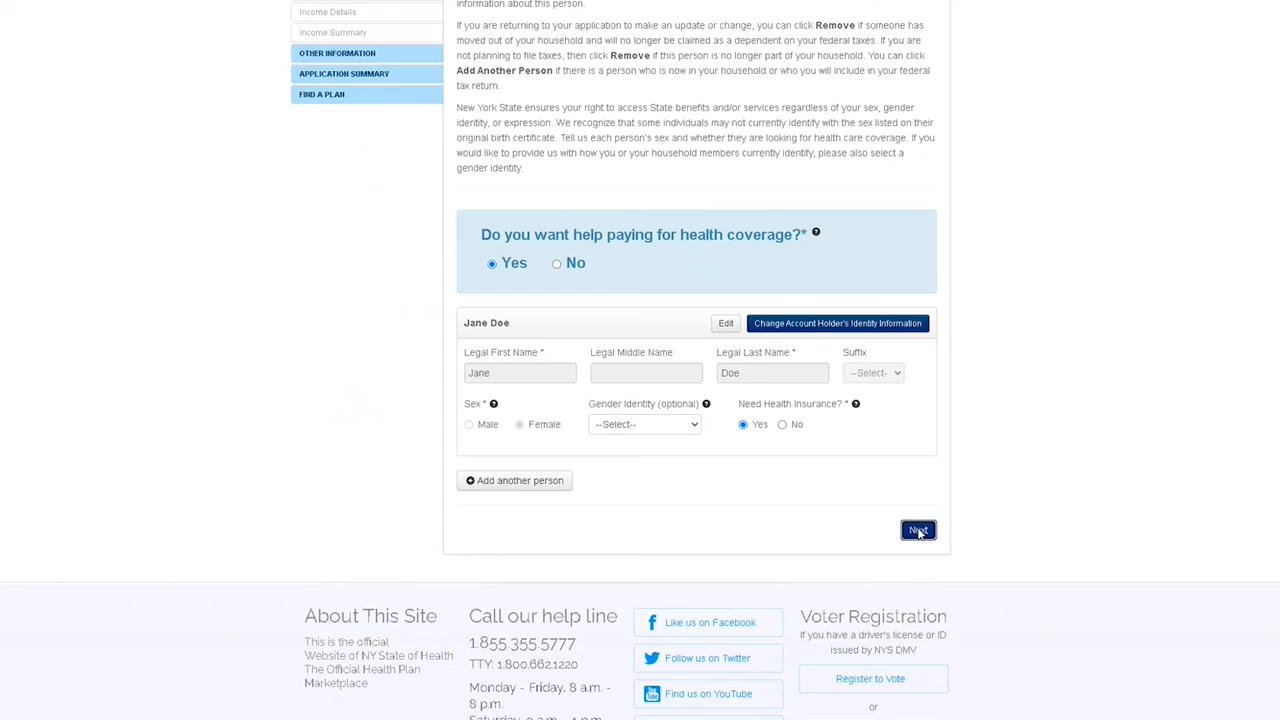
click(917, 530)
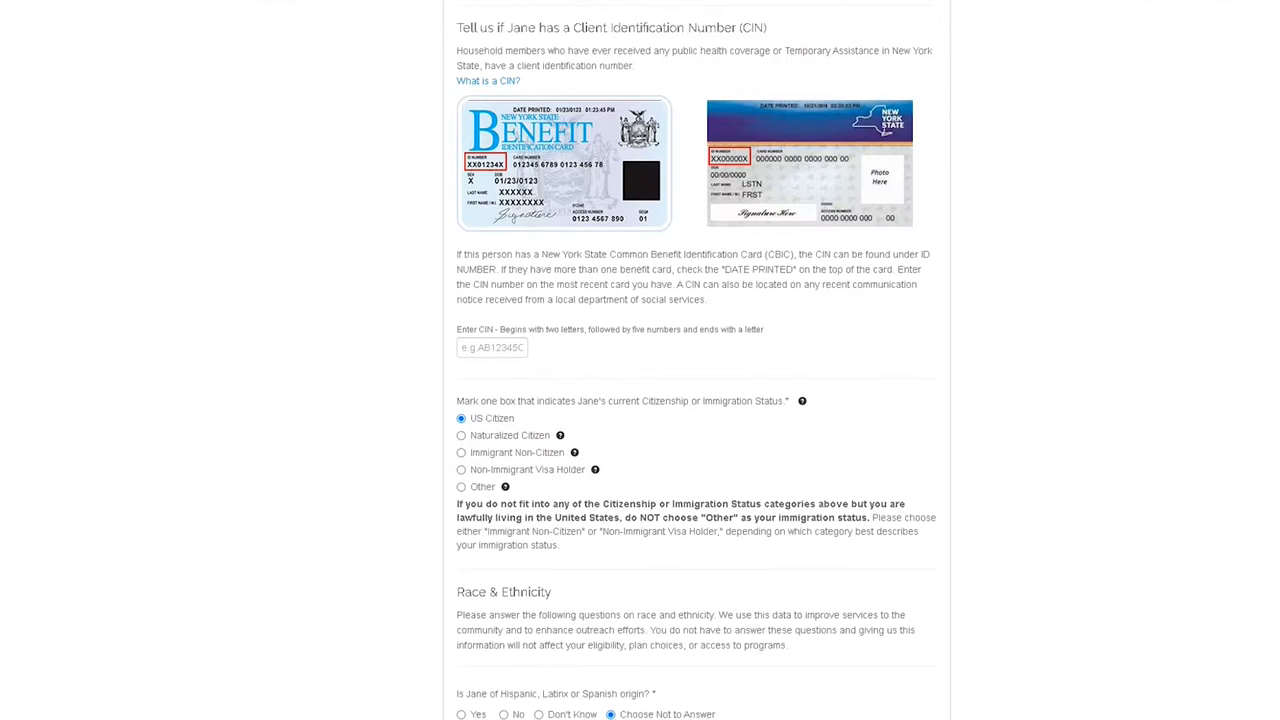
scroll(down, 3)
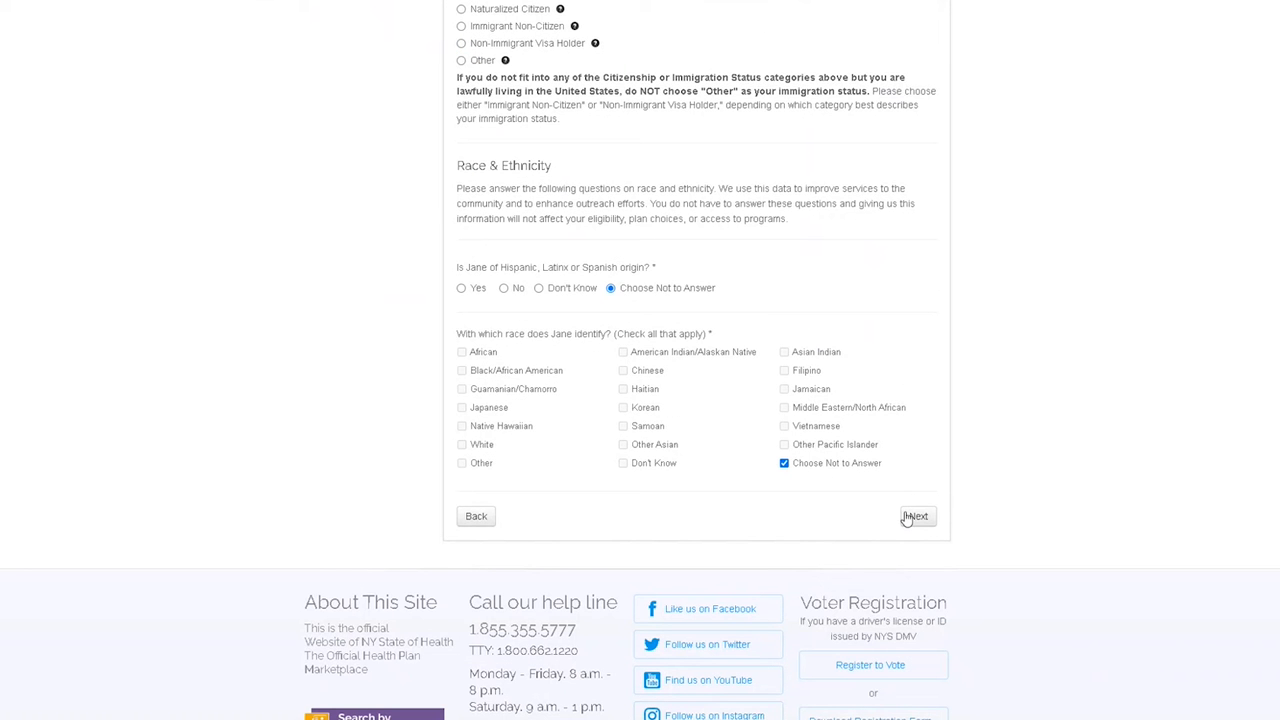
click(916, 515)
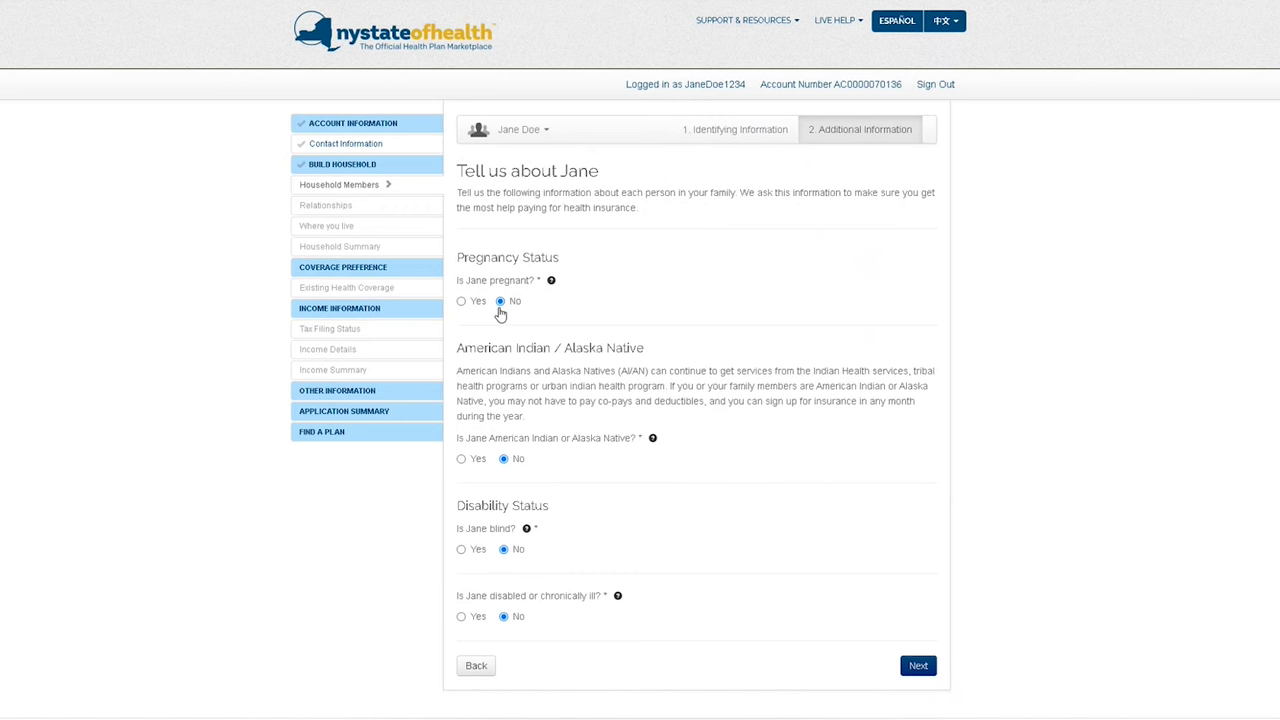
Reach Where You Live and choose Change This Address for the household address
click(916, 665)
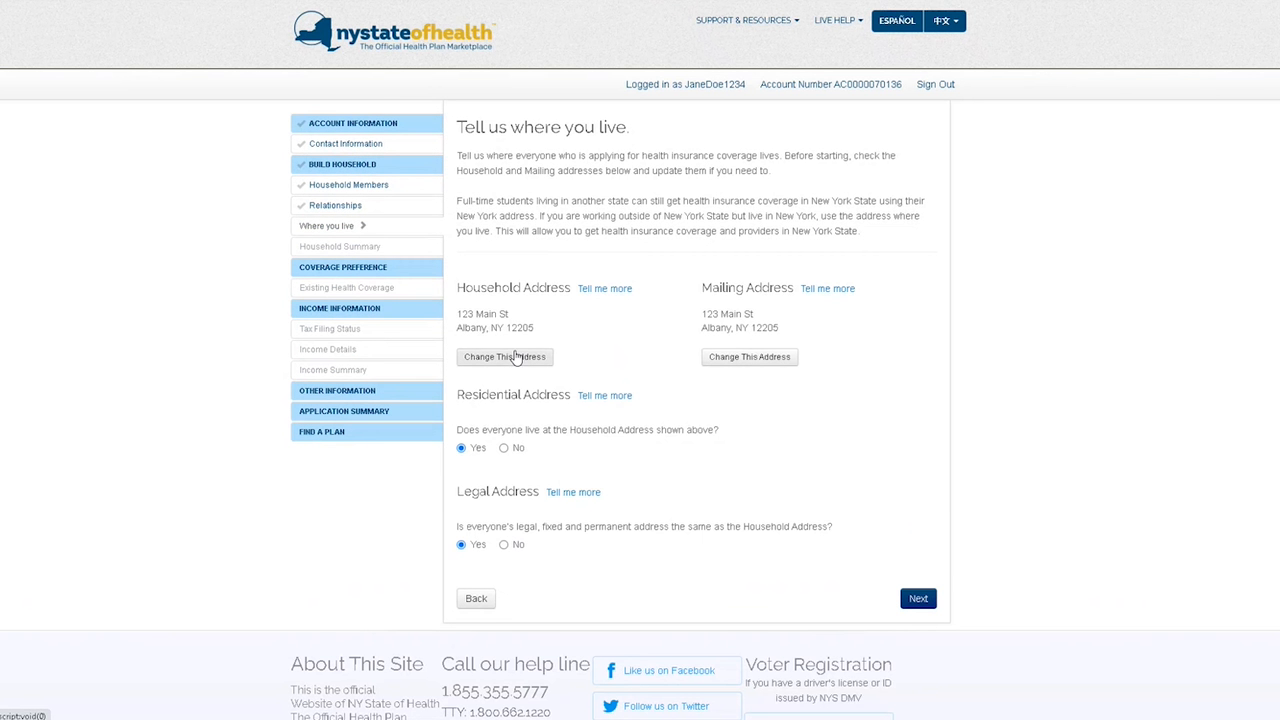
click(504, 357)
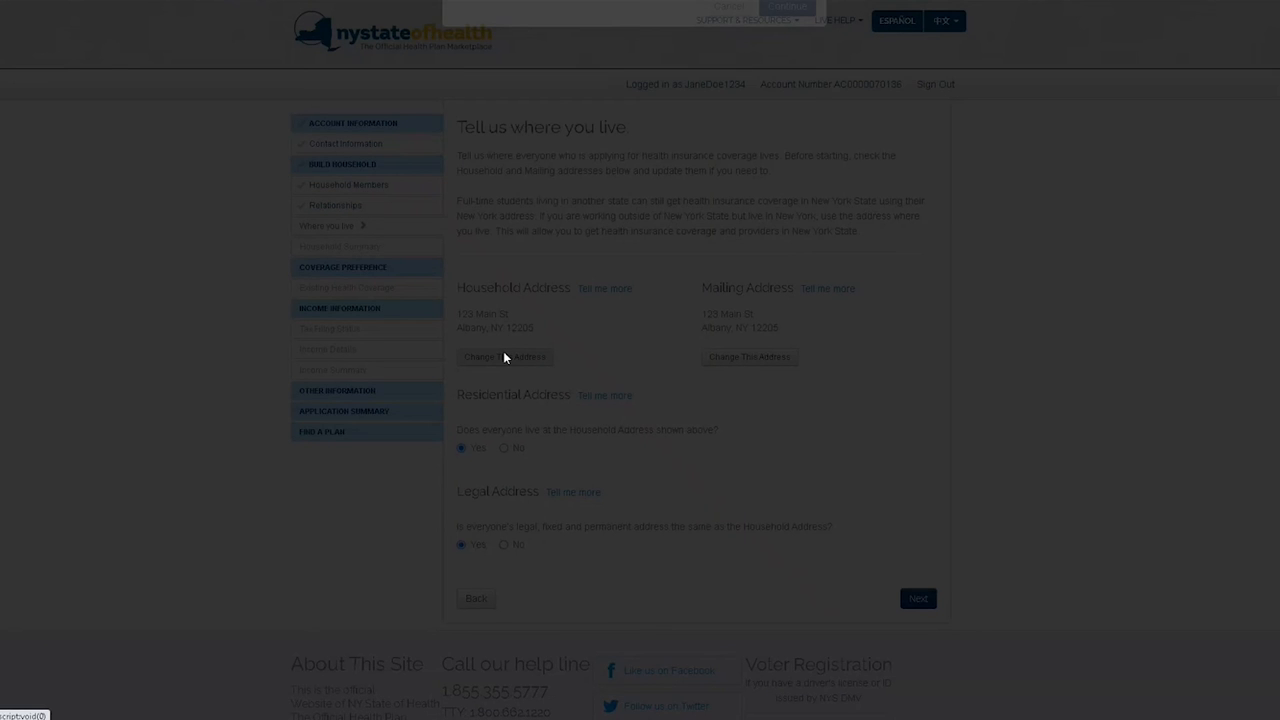
click(504, 357)
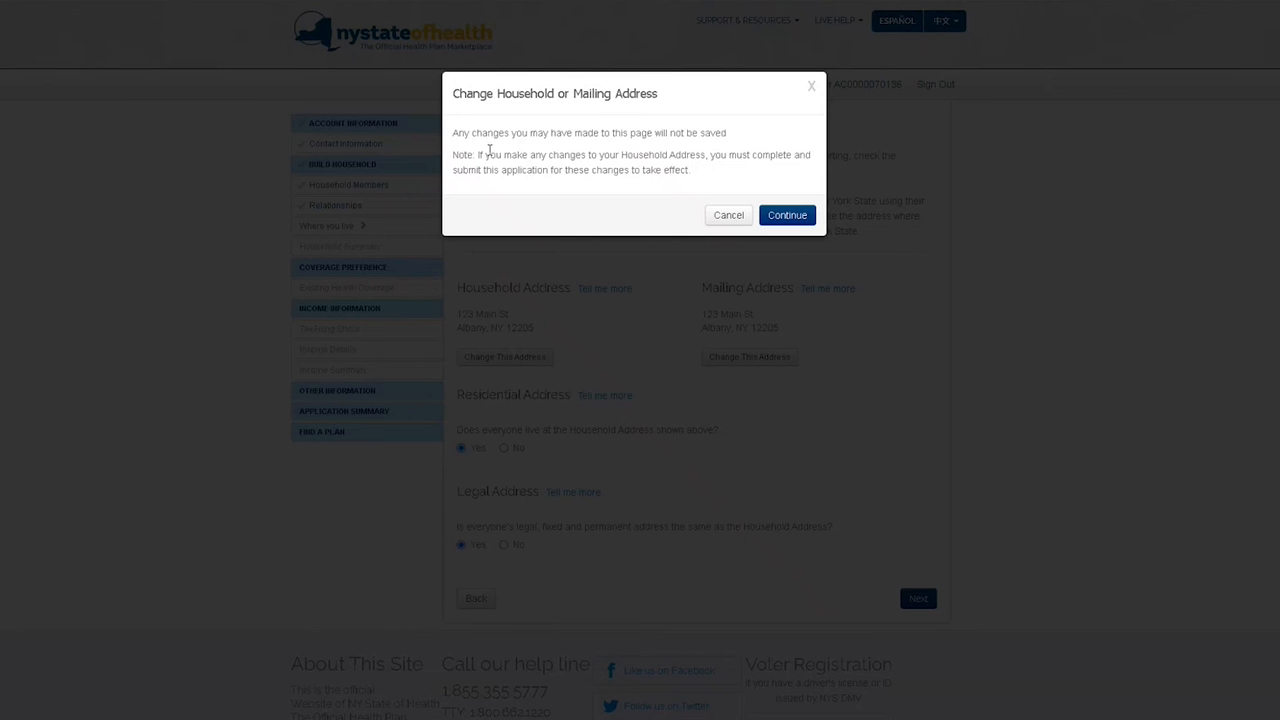
mouse_move(600, 196)
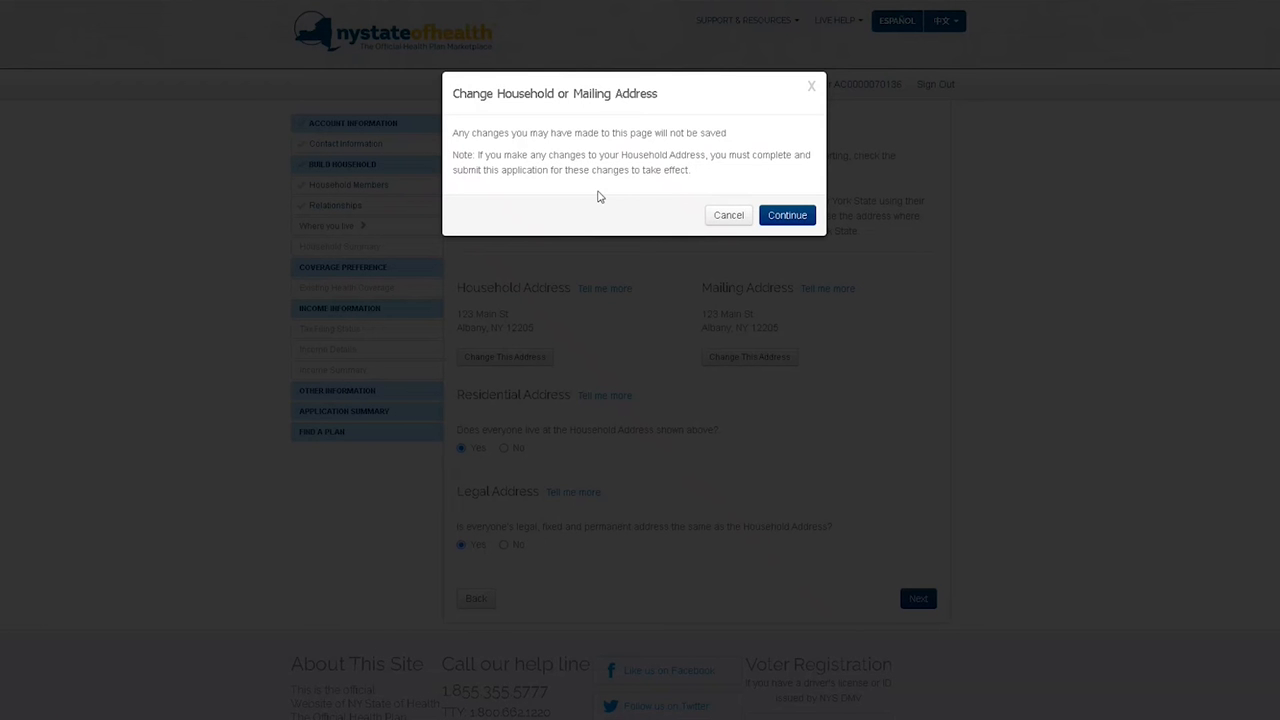
Confirm the address change and scroll to the current Household Address section
click(787, 215)
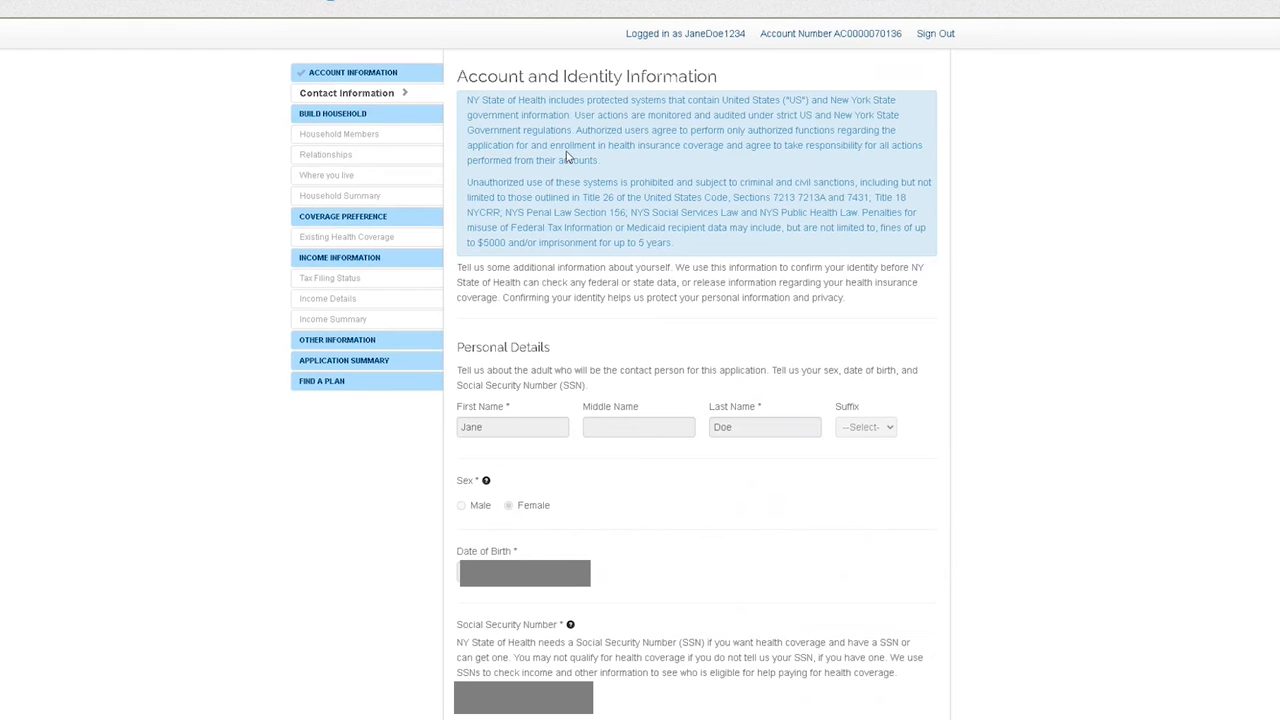
scroll(down, 3)
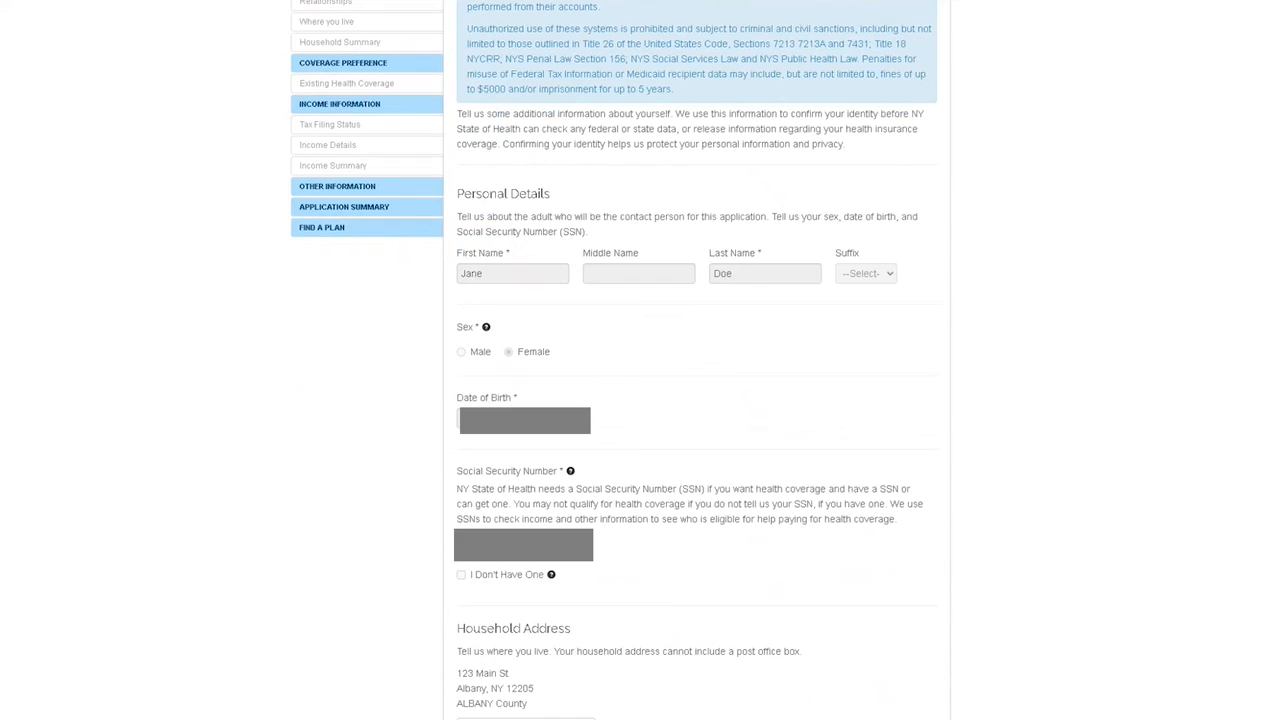
scroll(down, 3)
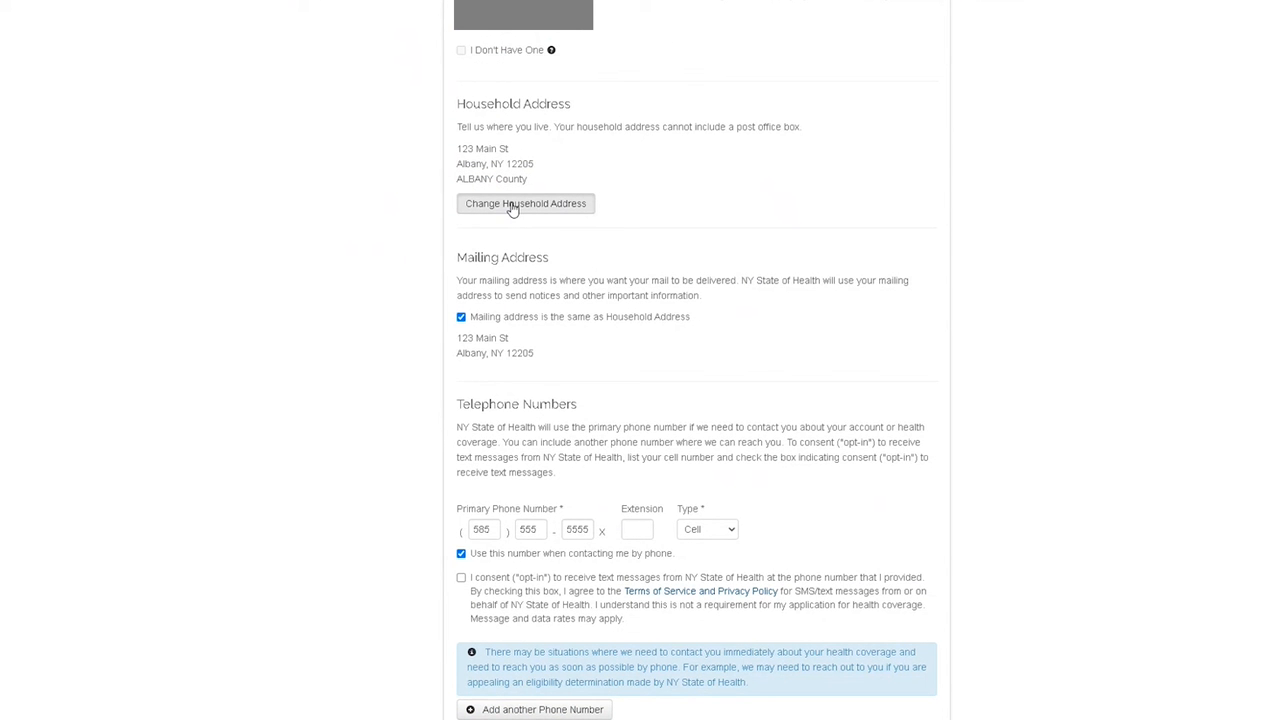
Enter 1234 Main St, Albany, 12202 with unit type Apartment, and save the address
click(525, 203)
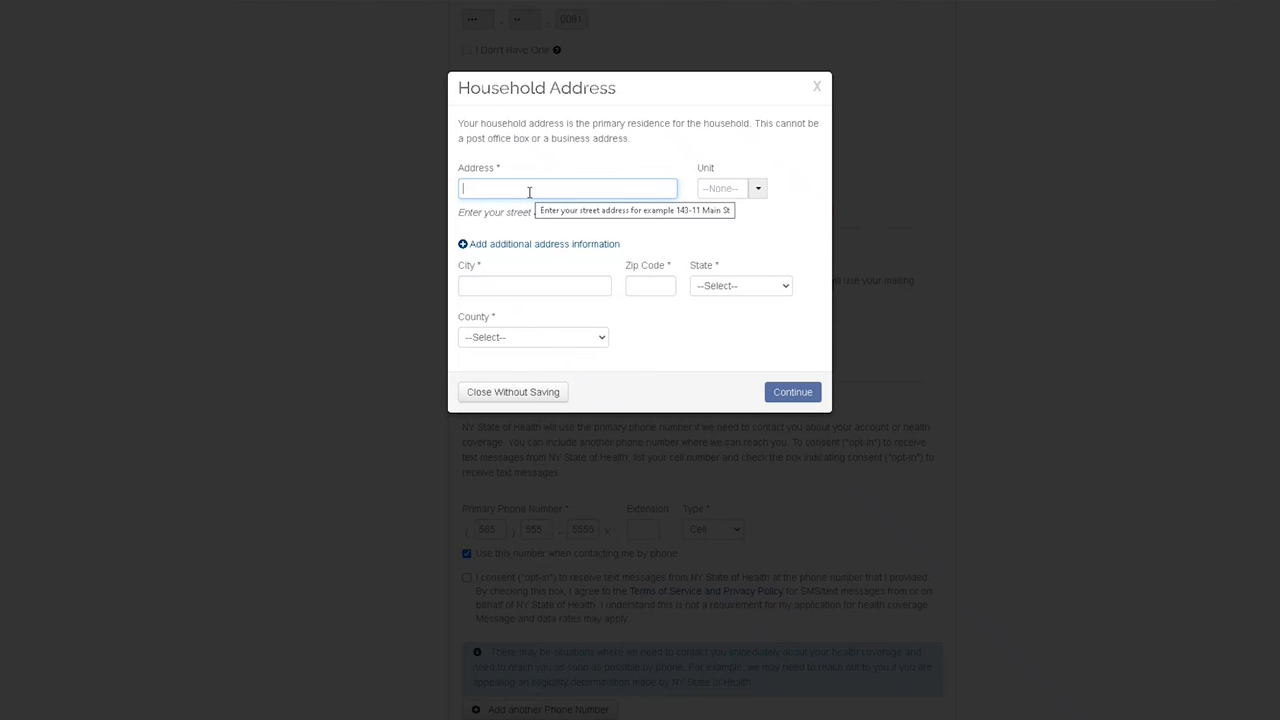
text(1234 Main St)
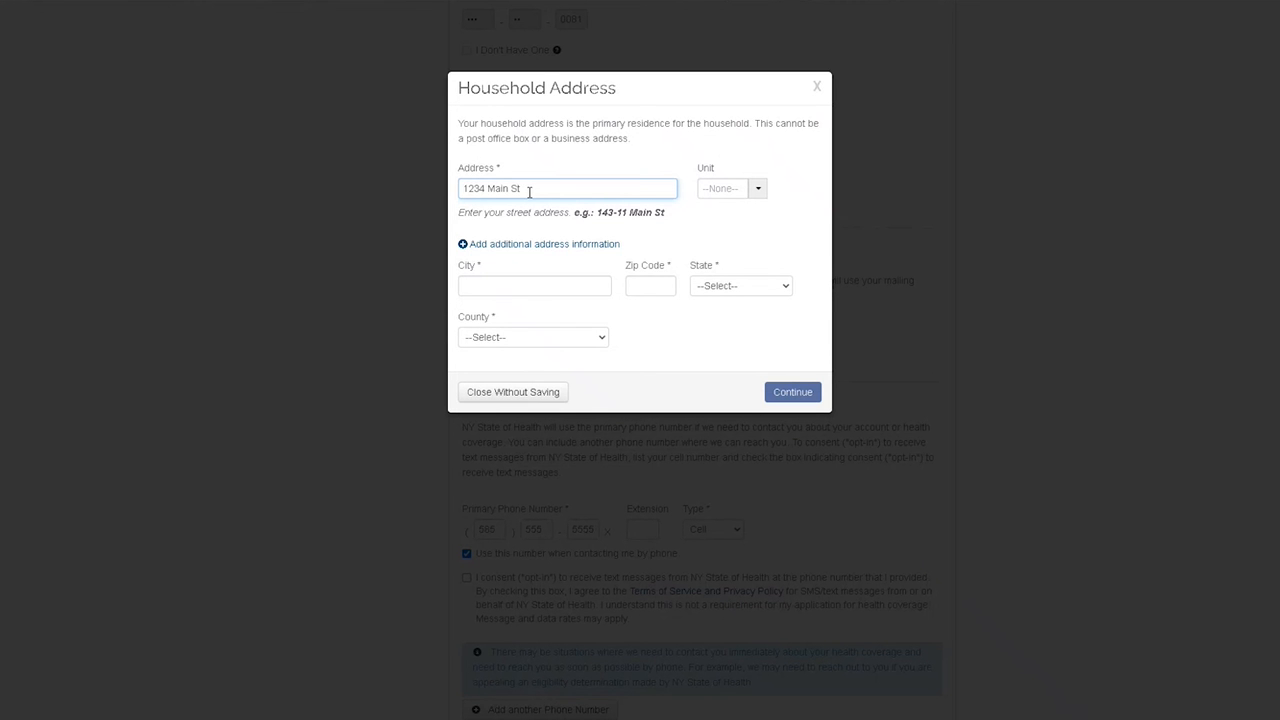
text(Albany)
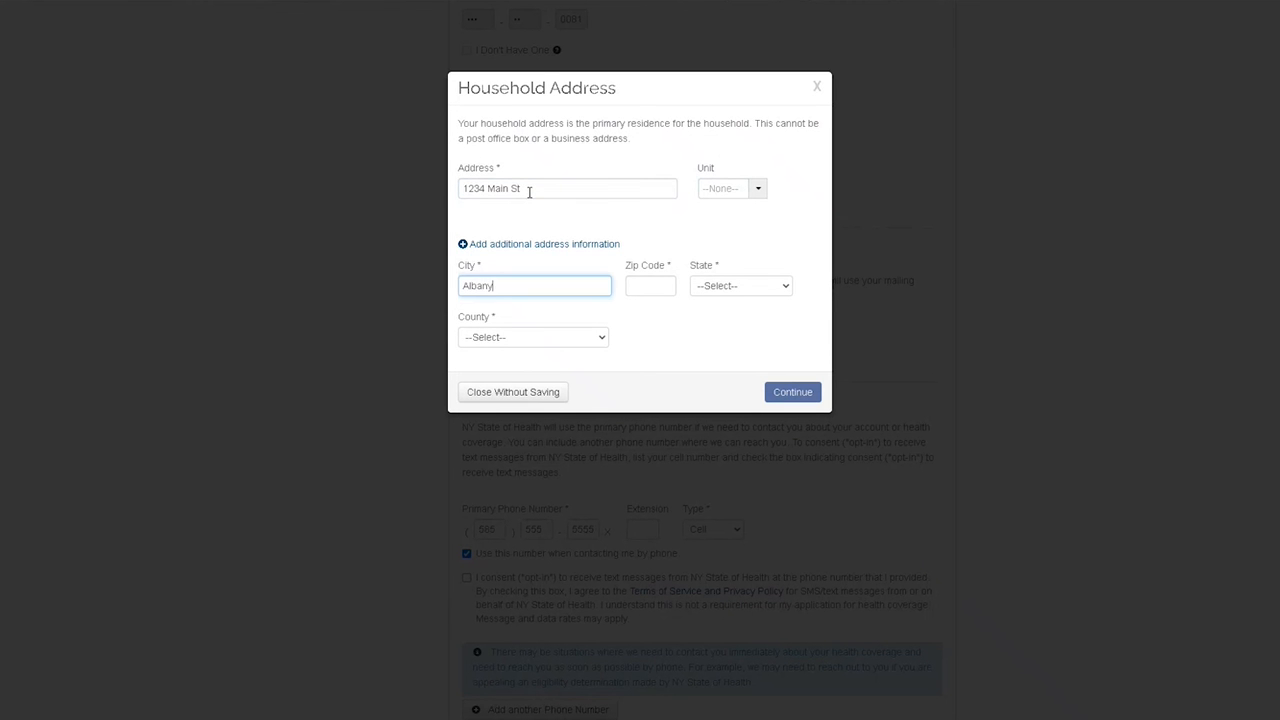
text(12202)
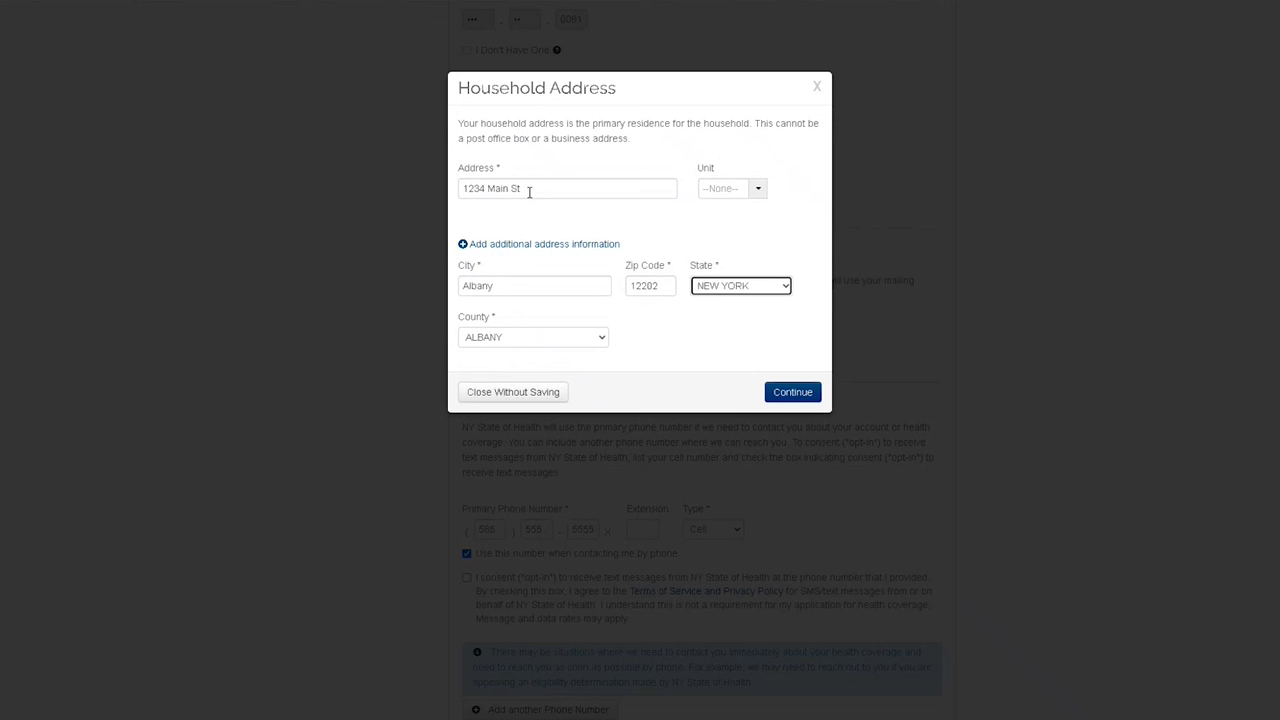
click(757, 188)
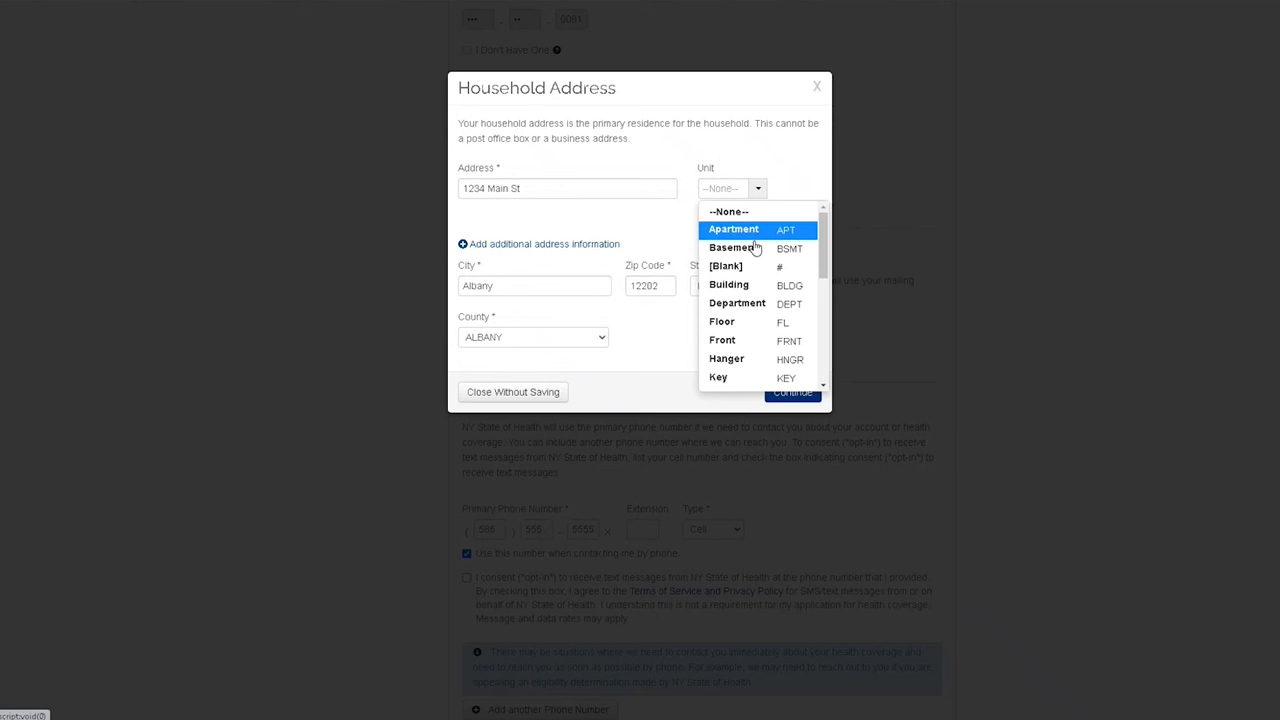
click(733, 229)
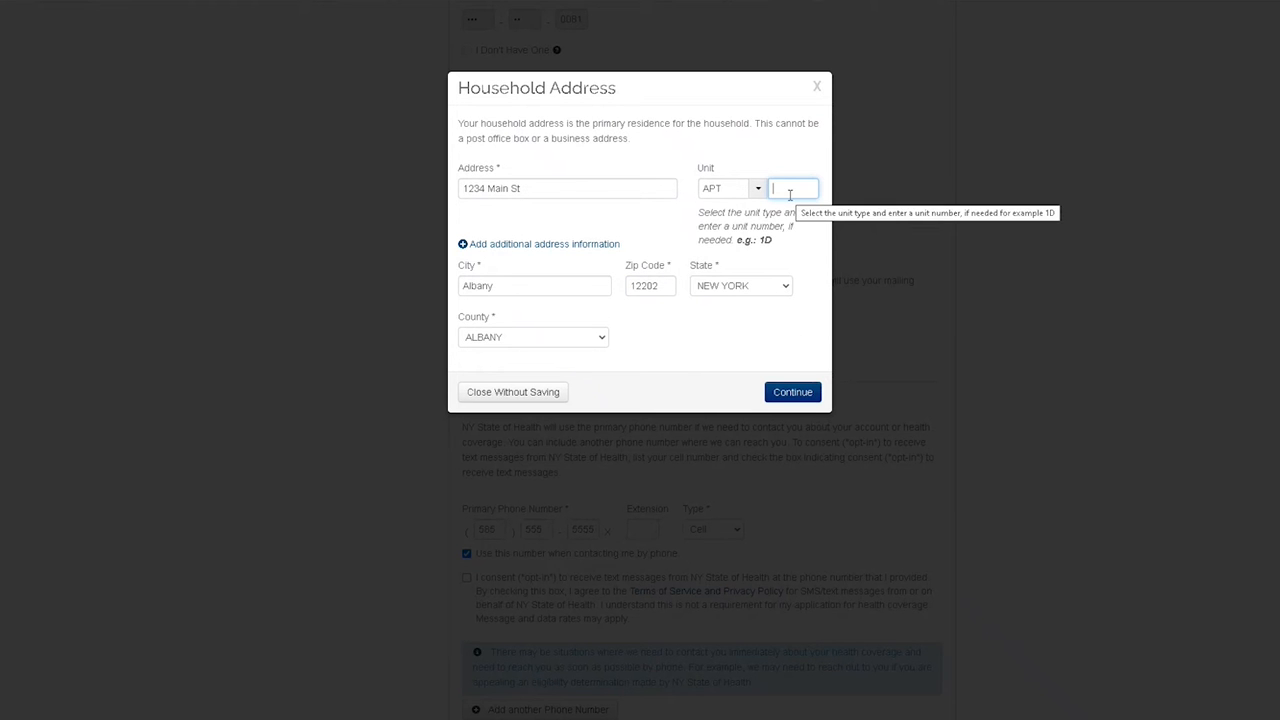
click(791, 391)
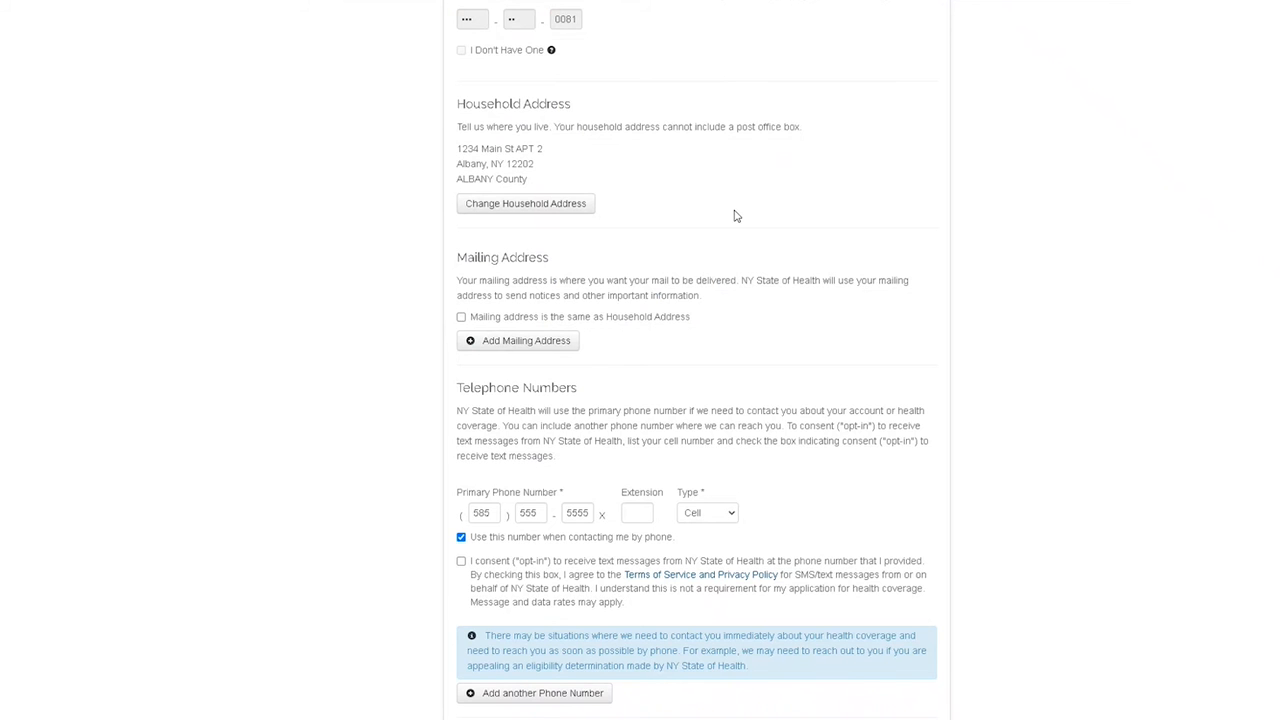
mouse_move(643, 160)
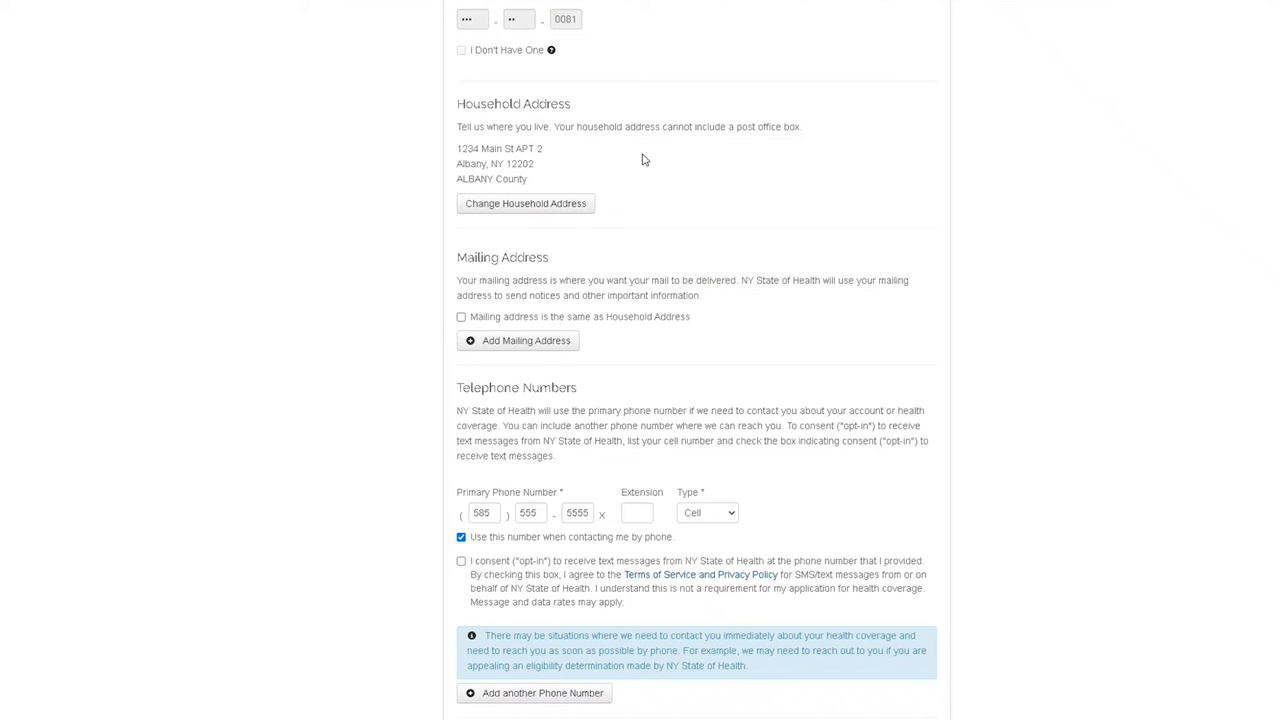
mouse_move(491, 112)
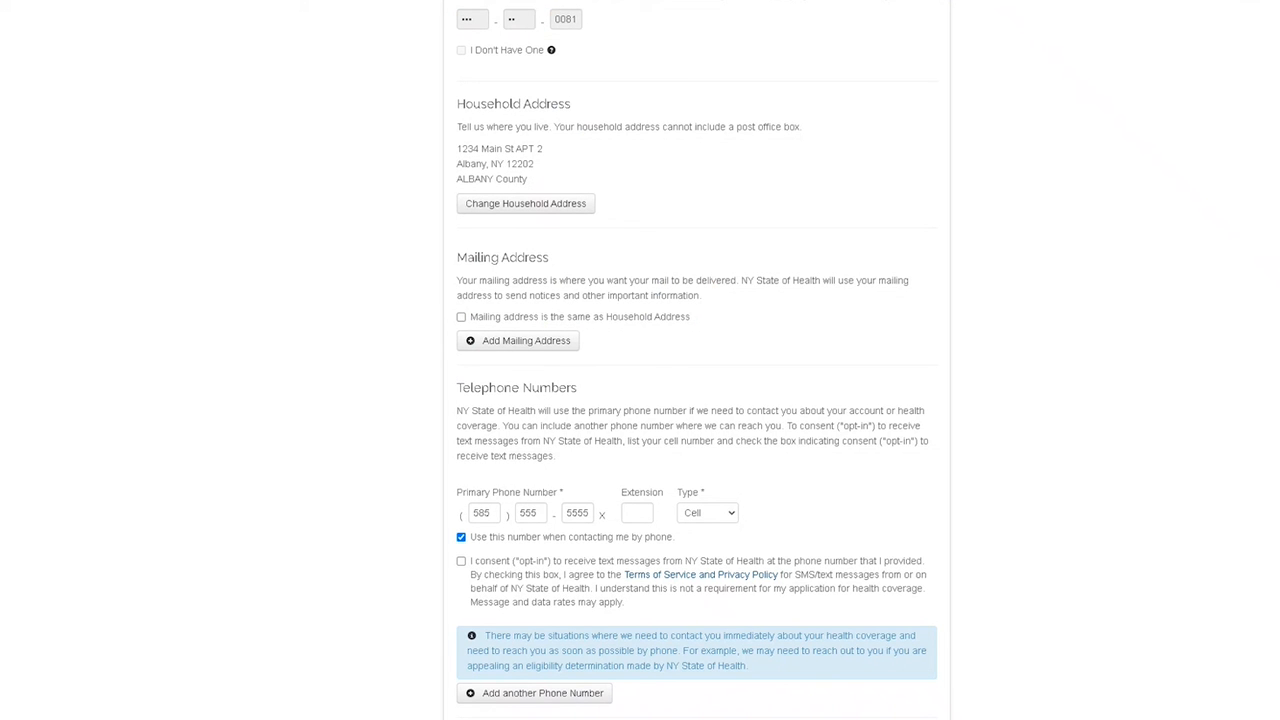
Continue from contact information to Where You Live showing 1234 Main St APT 2
scroll(down, 3)
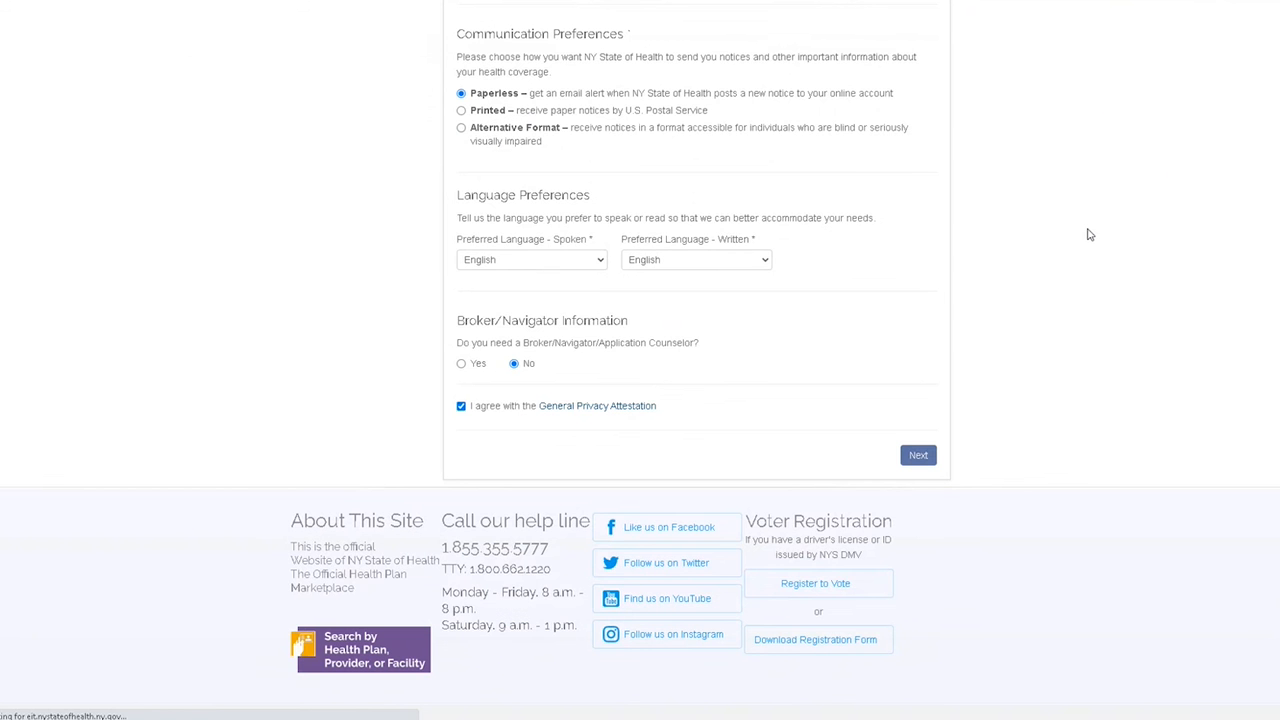
click(916, 455)
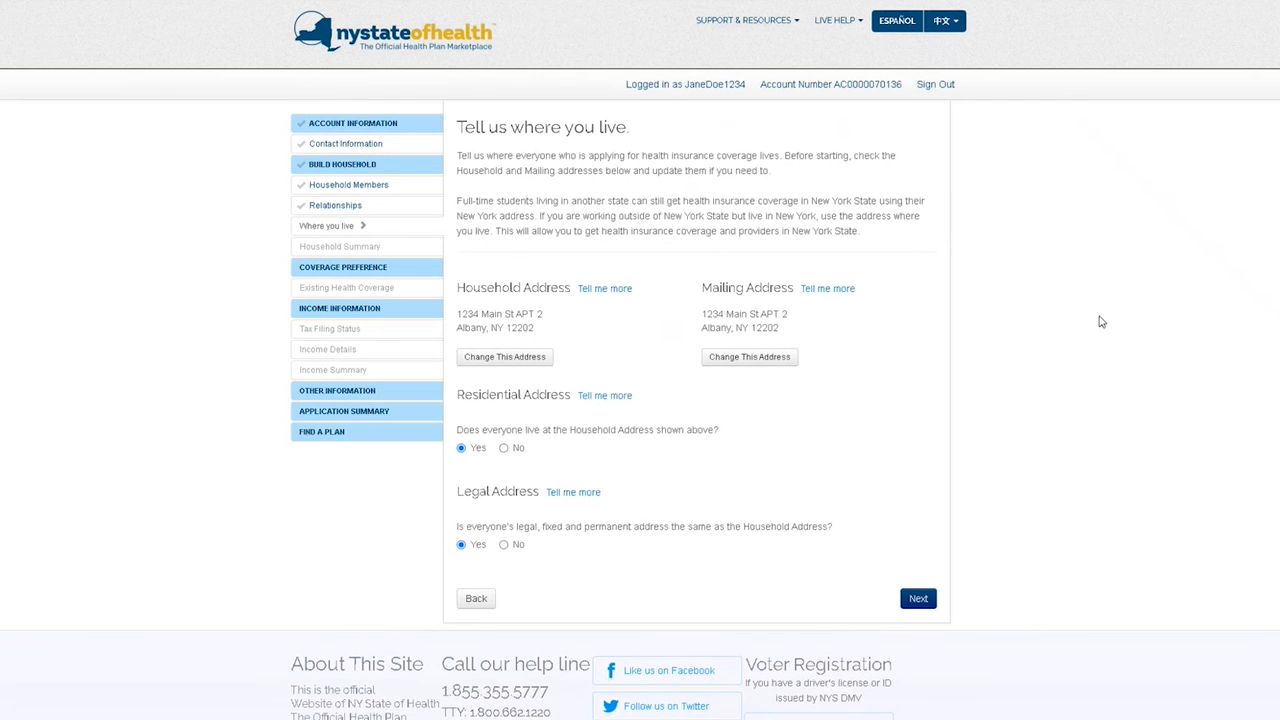
mouse_move(546, 319)
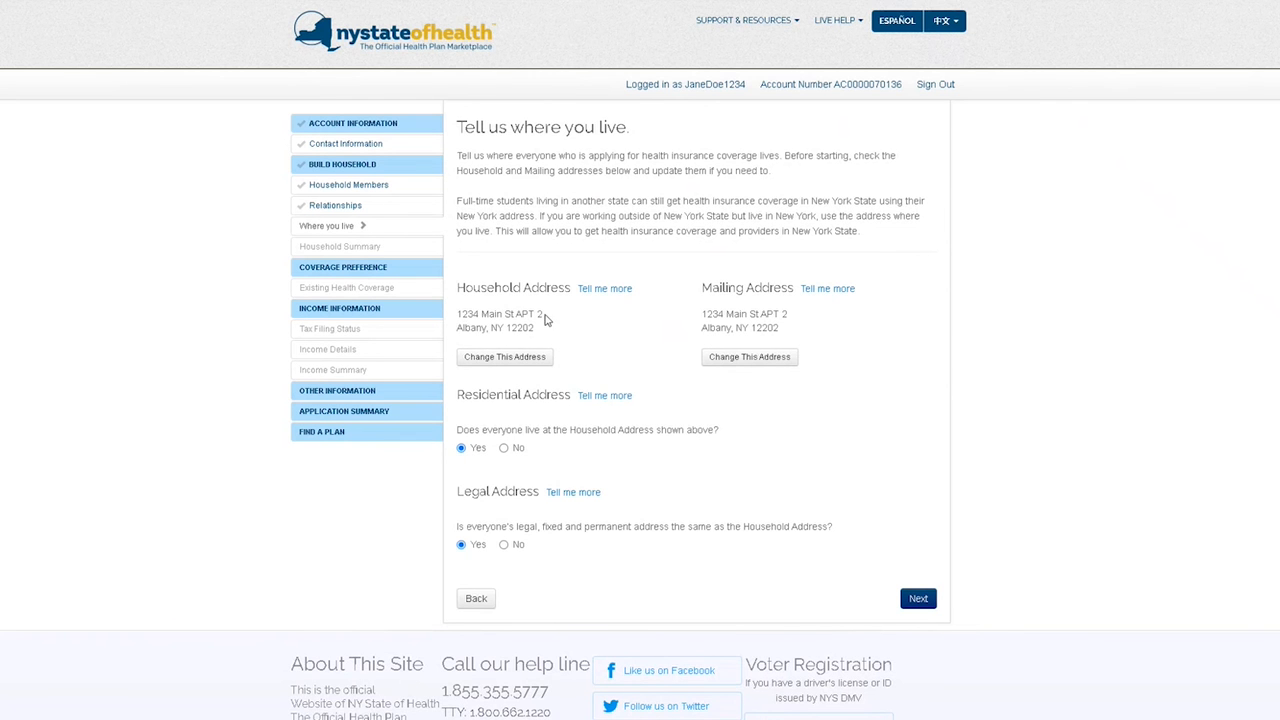
Accept the where-you-live answers and household review to reach the Income Section introduction
scroll(down, 3)
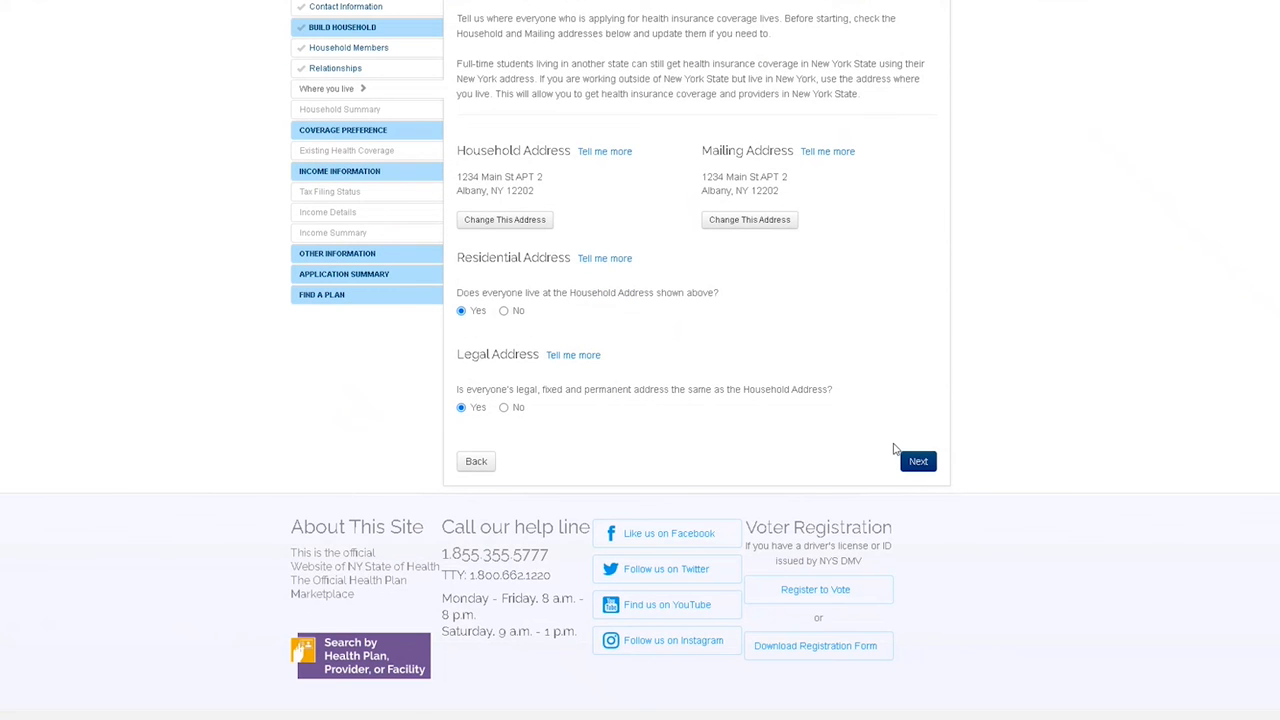
click(917, 461)
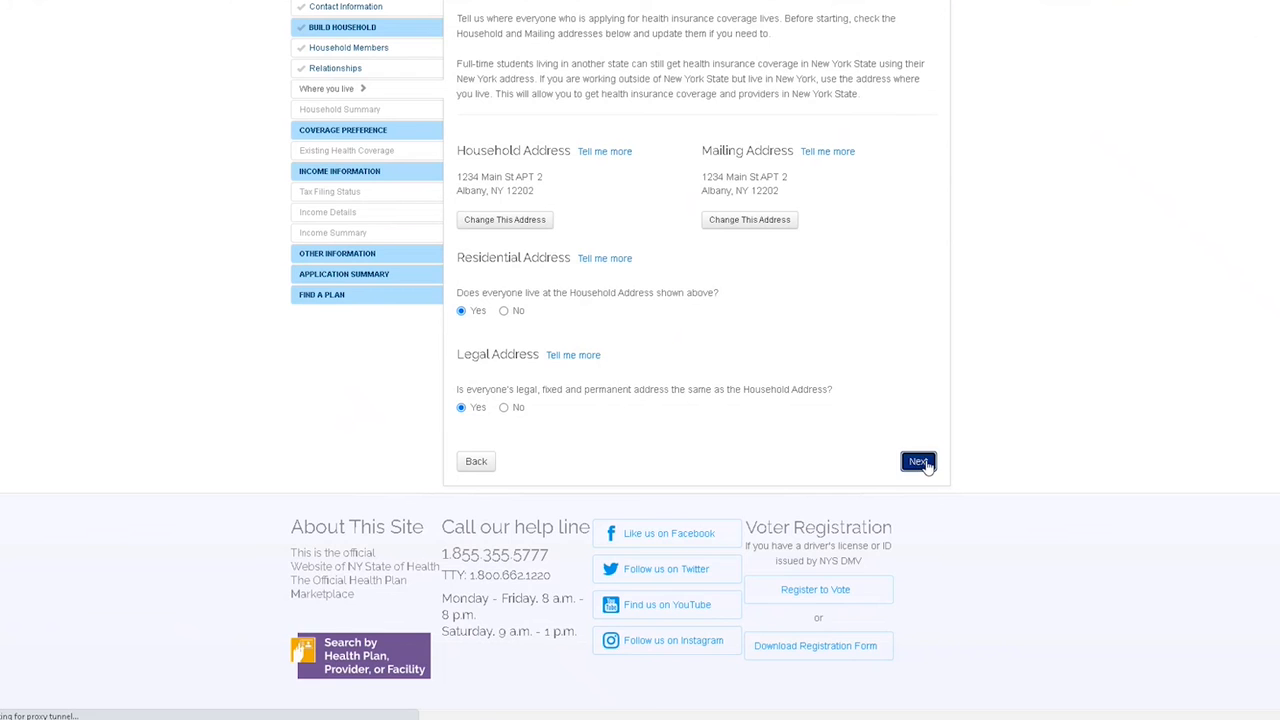
click(917, 461)
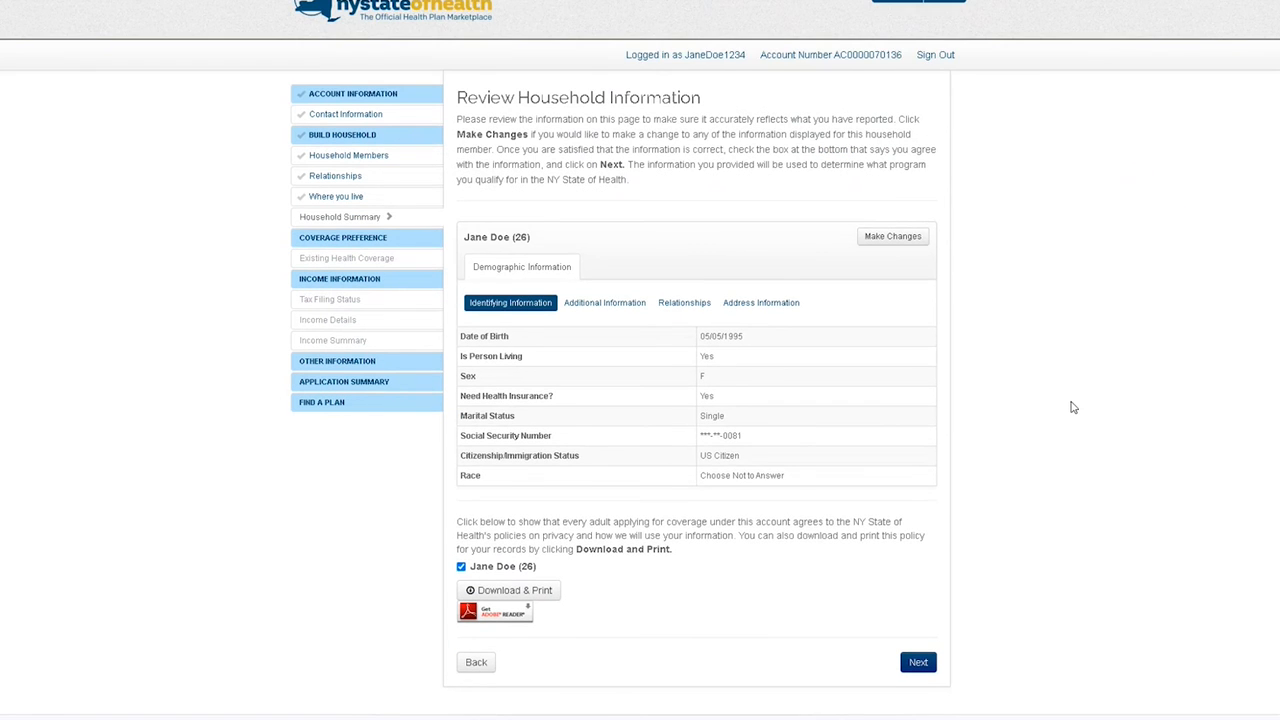
scroll(down, 3)
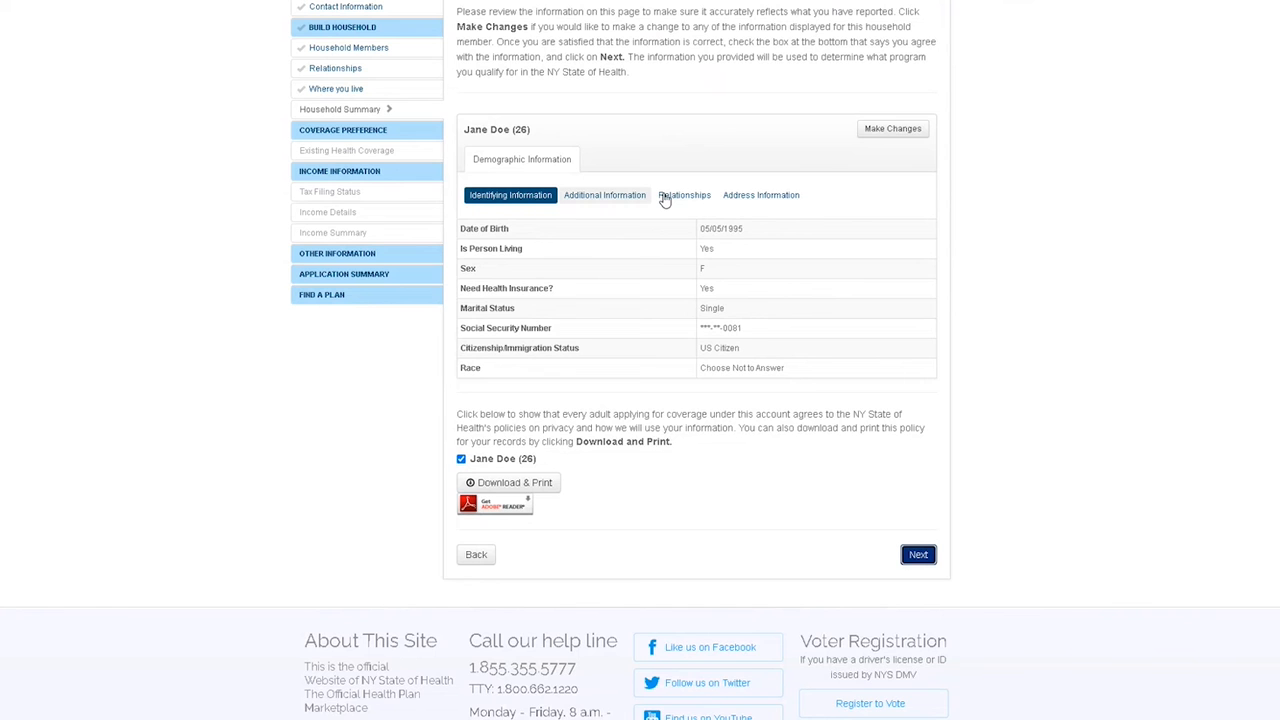
click(917, 554)
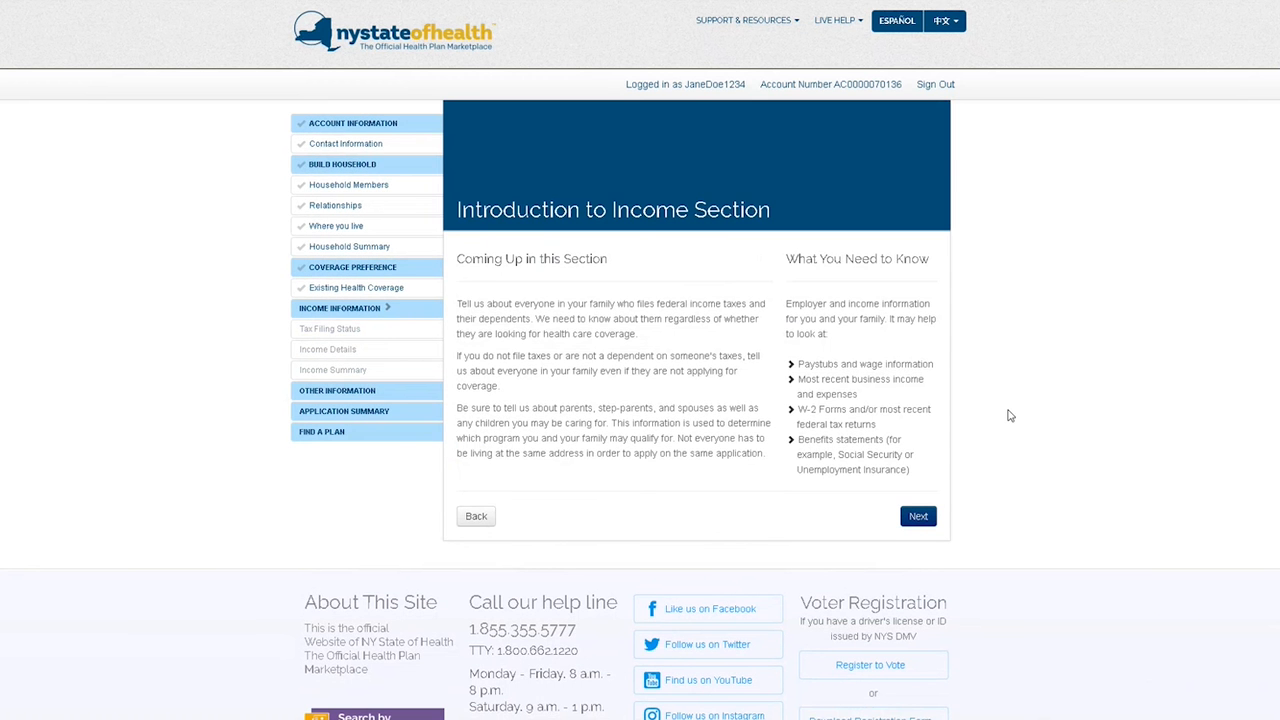